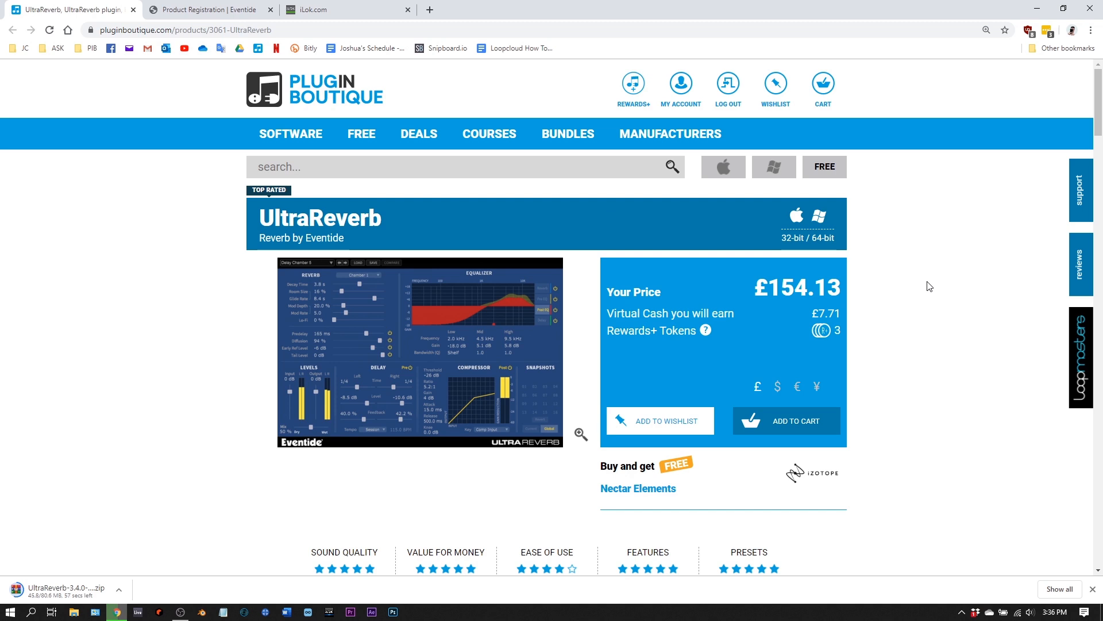
Step: Show the purchased products in My Account and select the UltraReverb serial number
left_click(679, 84)
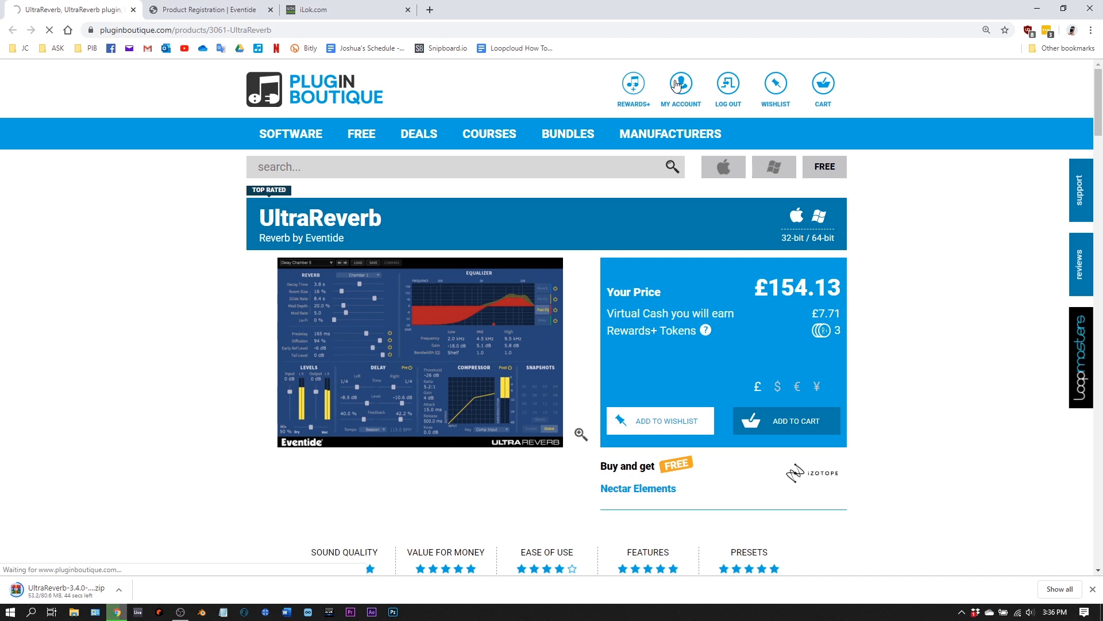
left_click(680, 84)
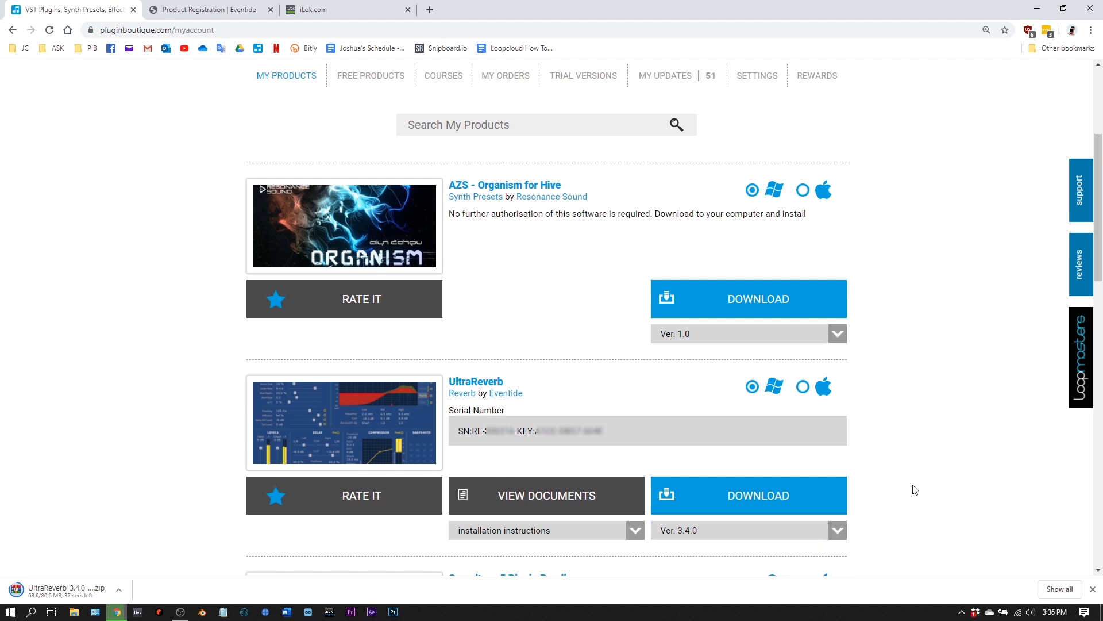
mouse_move(672, 420)
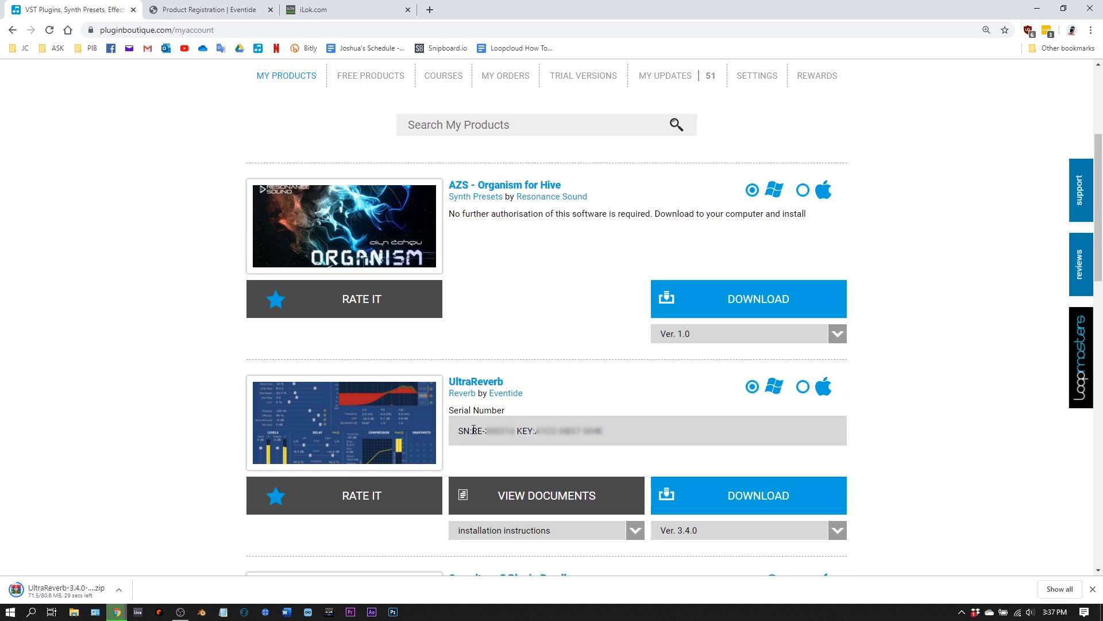
double_click(462, 431)
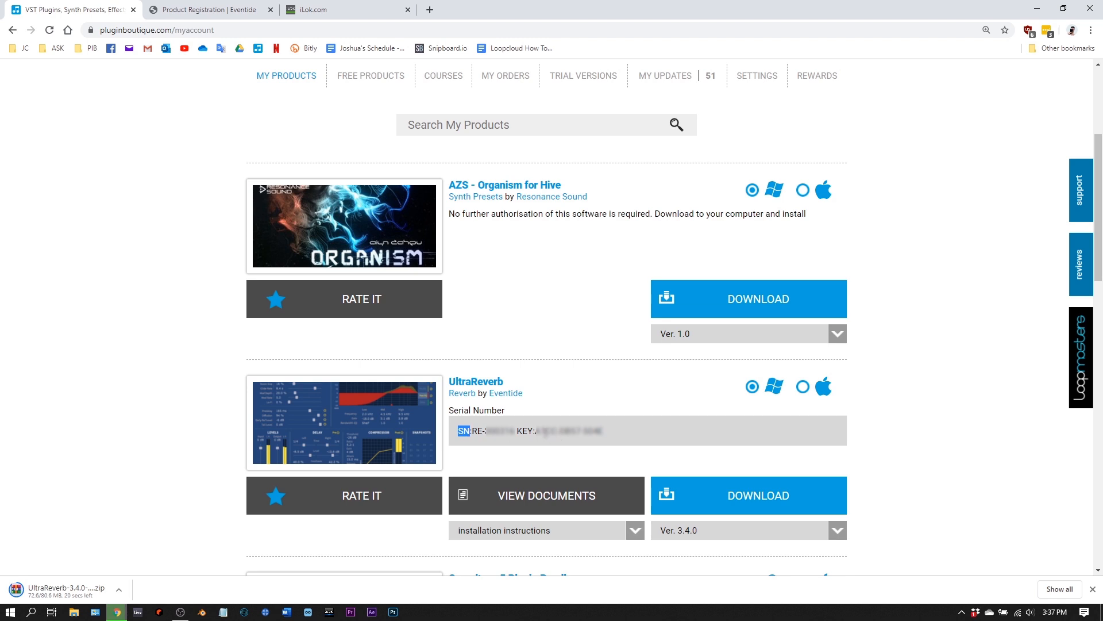
double_click(525, 431)
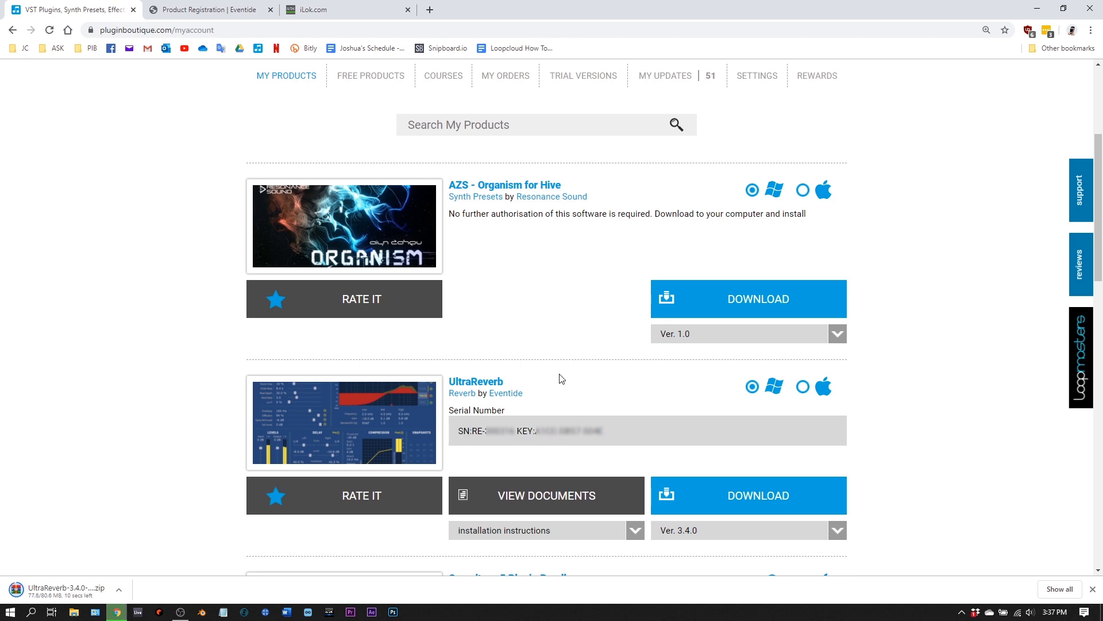
mouse_move(579, 365)
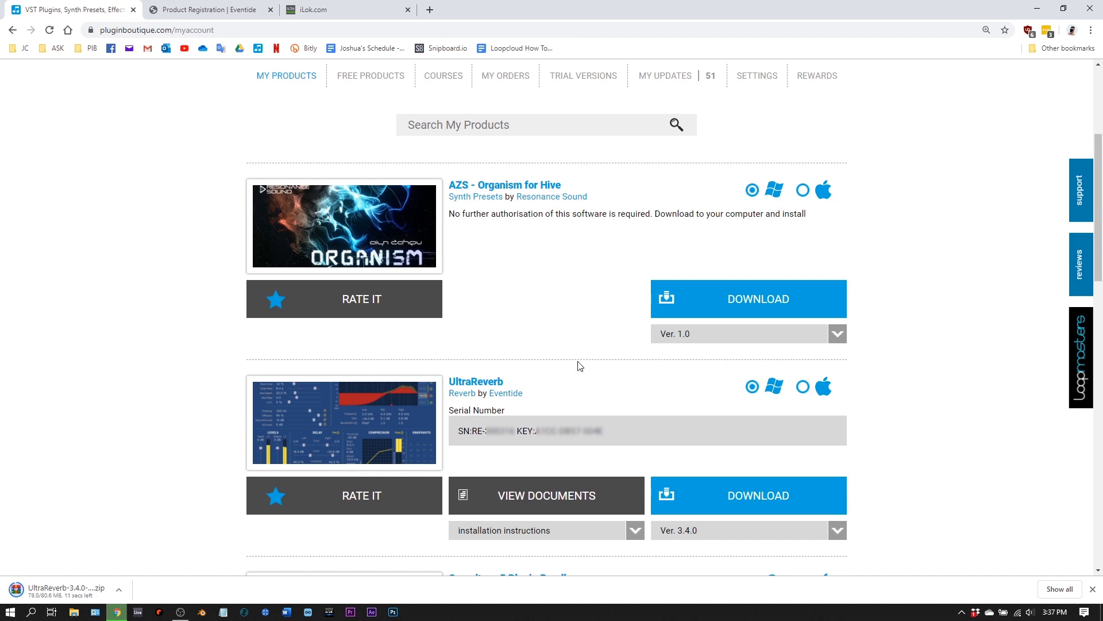
mouse_move(559, 347)
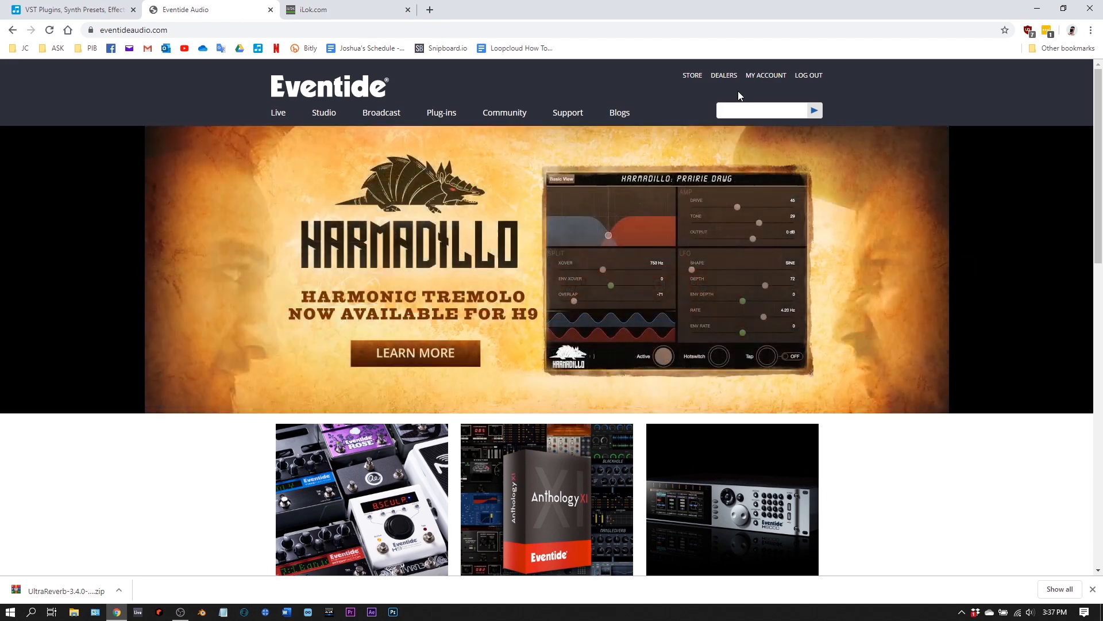
Step: Go to the Eventide My Account page and close the iLok.com tab
left_click(765, 75)
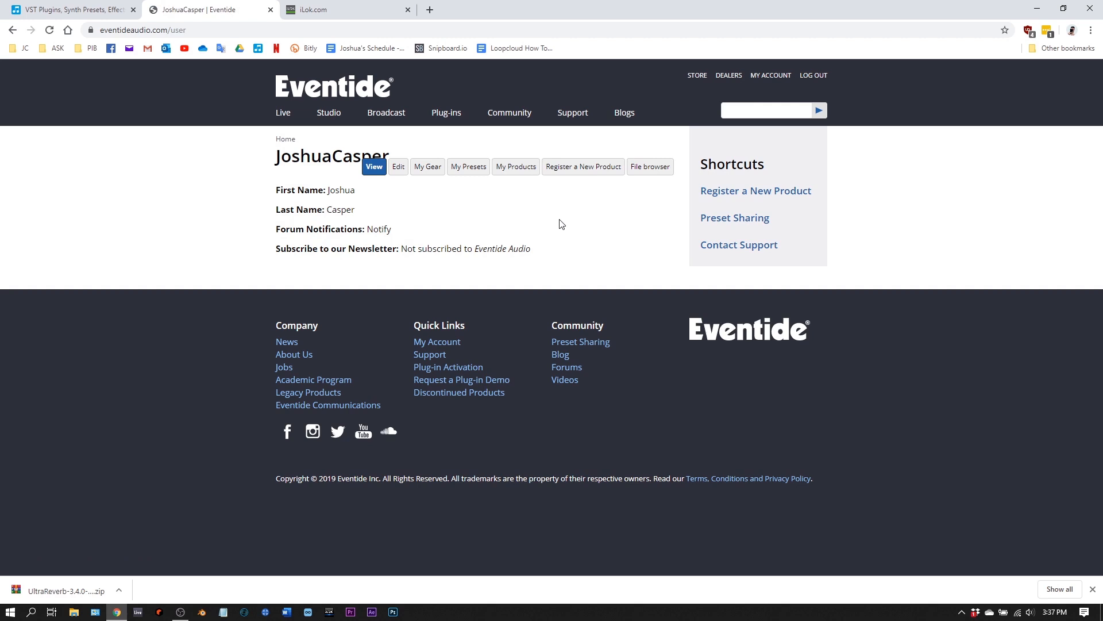
left_click(342, 9)
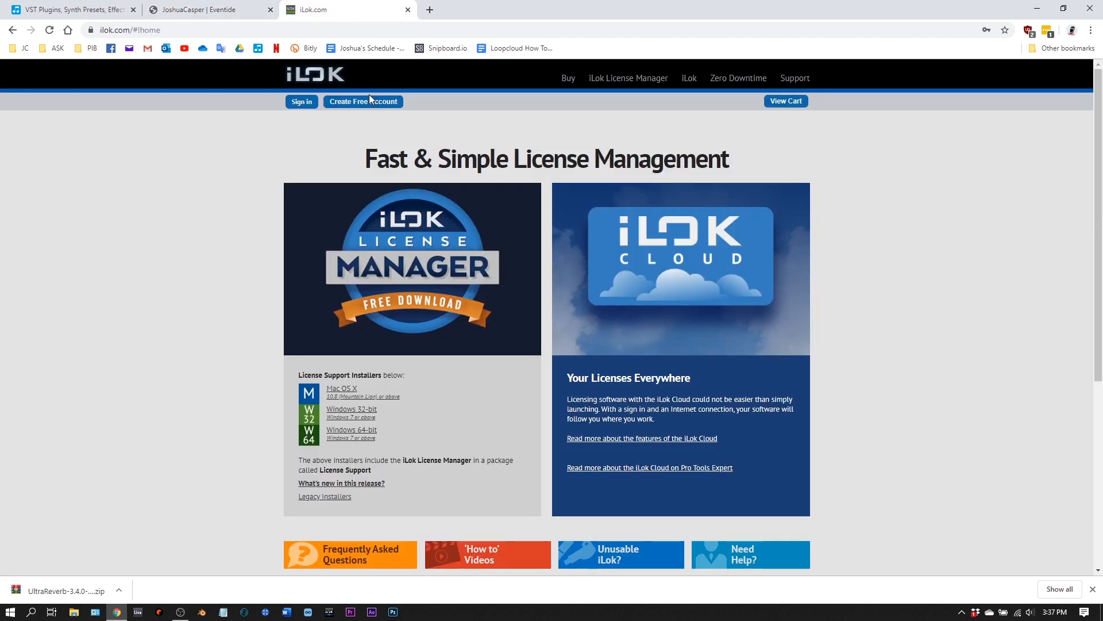
mouse_move(237, 189)
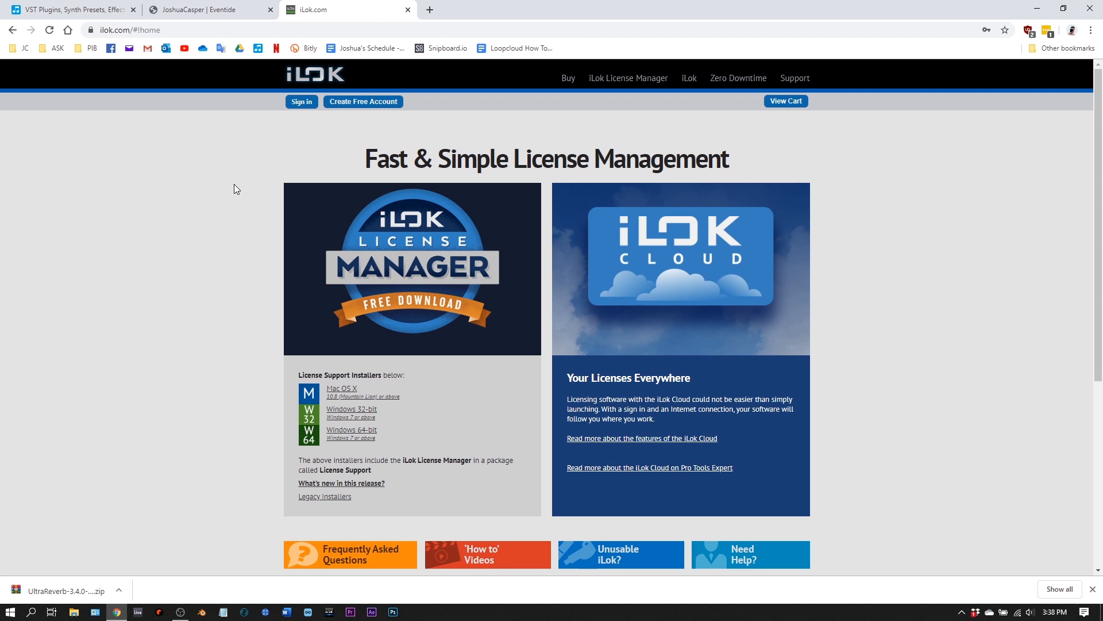
mouse_move(275, 96)
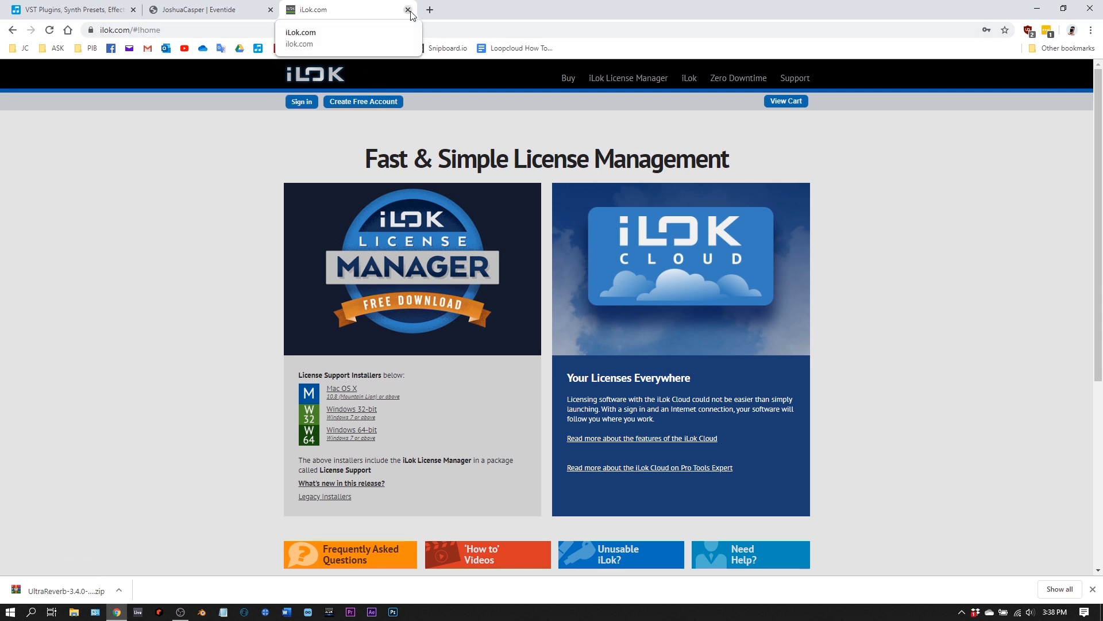
left_click(408, 9)
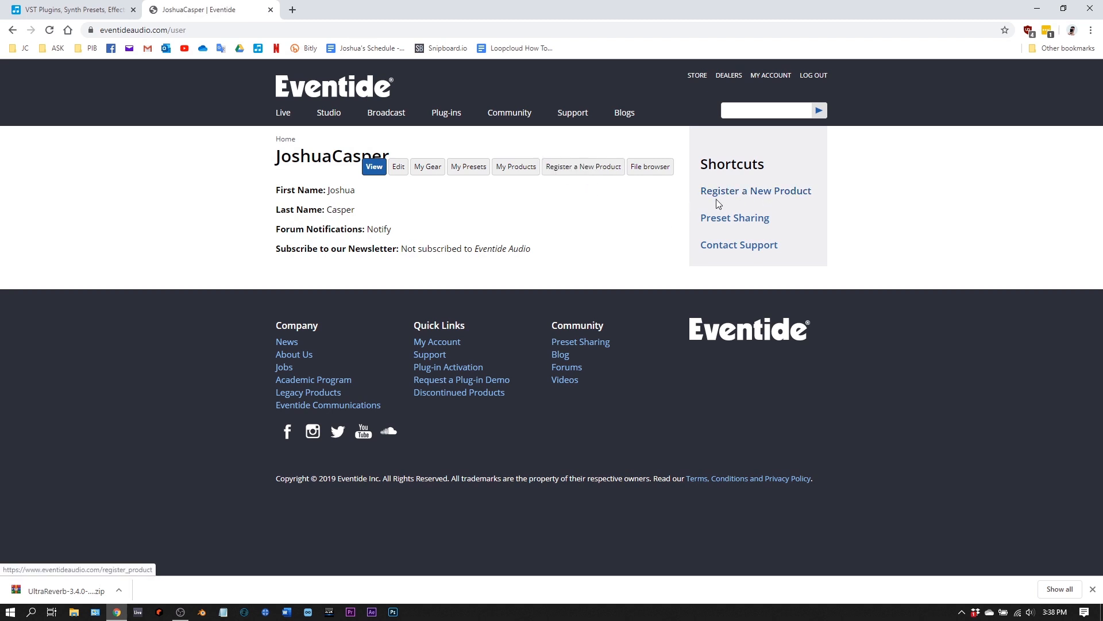
Step: Register a new product with category Native Plug-in (VST, AU, AAX) and product UltraReverb Plugin
left_click(755, 190)
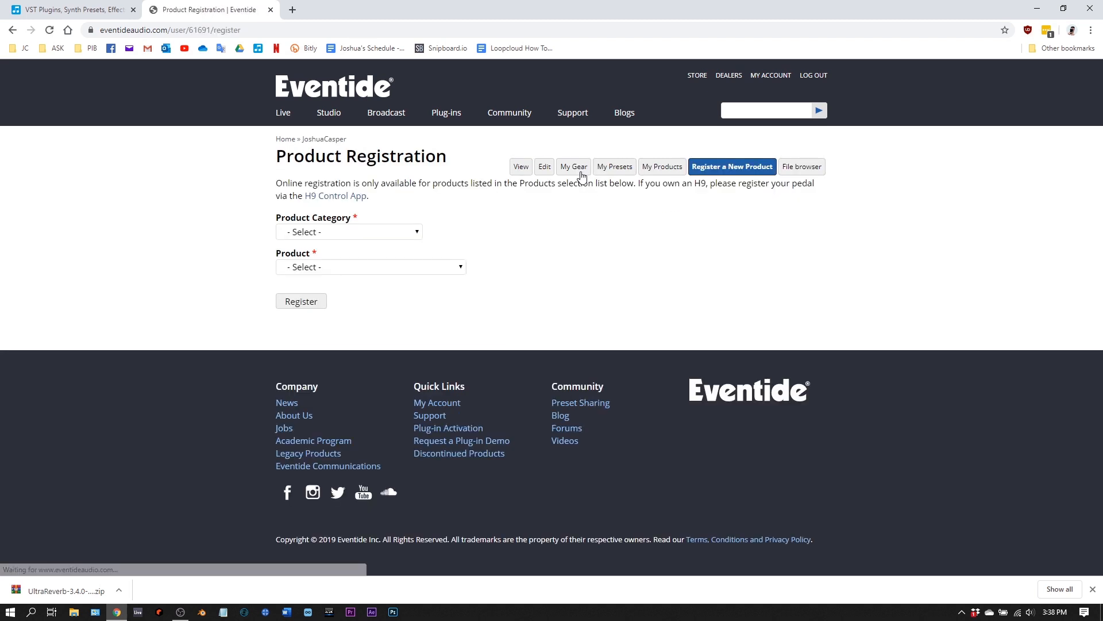
left_click(347, 231)
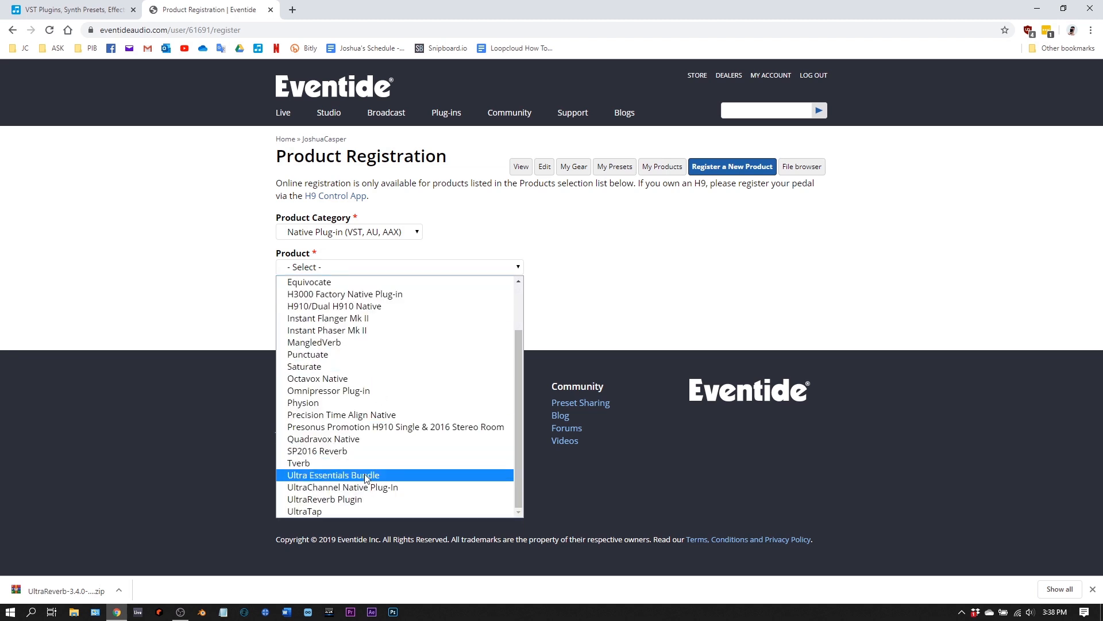
left_click(324, 499)
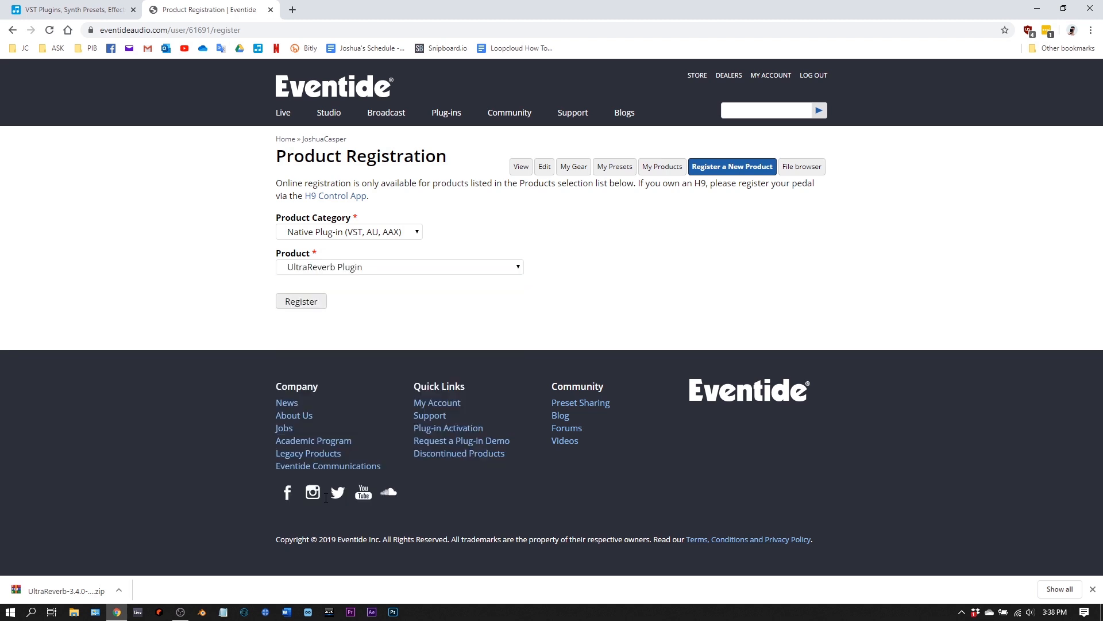
left_click(331, 302)
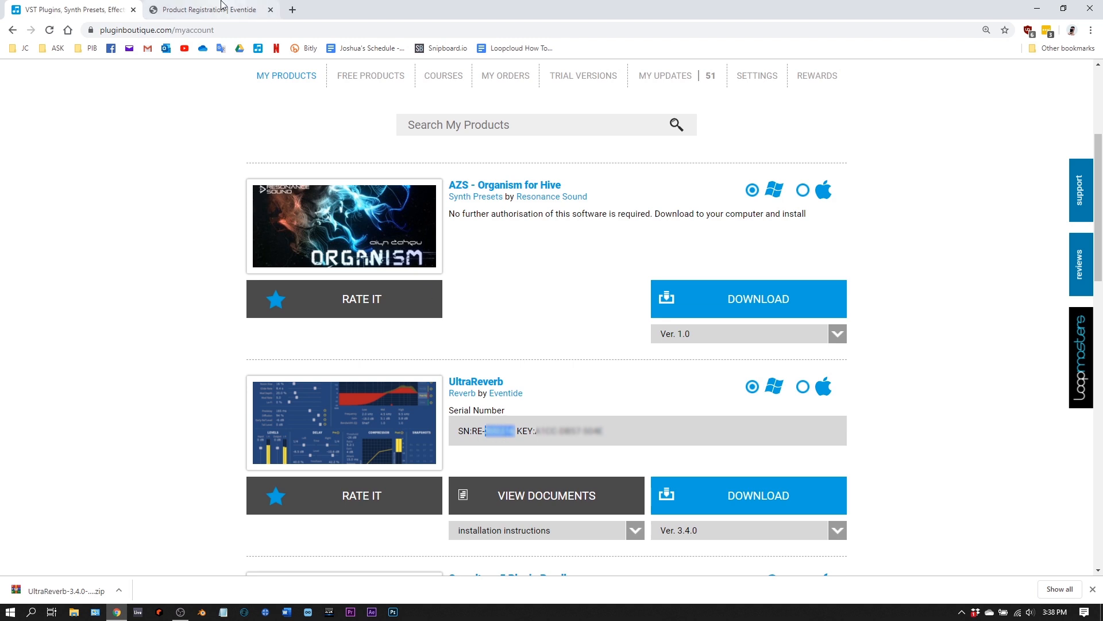
Step: Fill in the serial and iLok username 'joshuacasper', then submit the UltraReverb registration
left_click(204, 9)
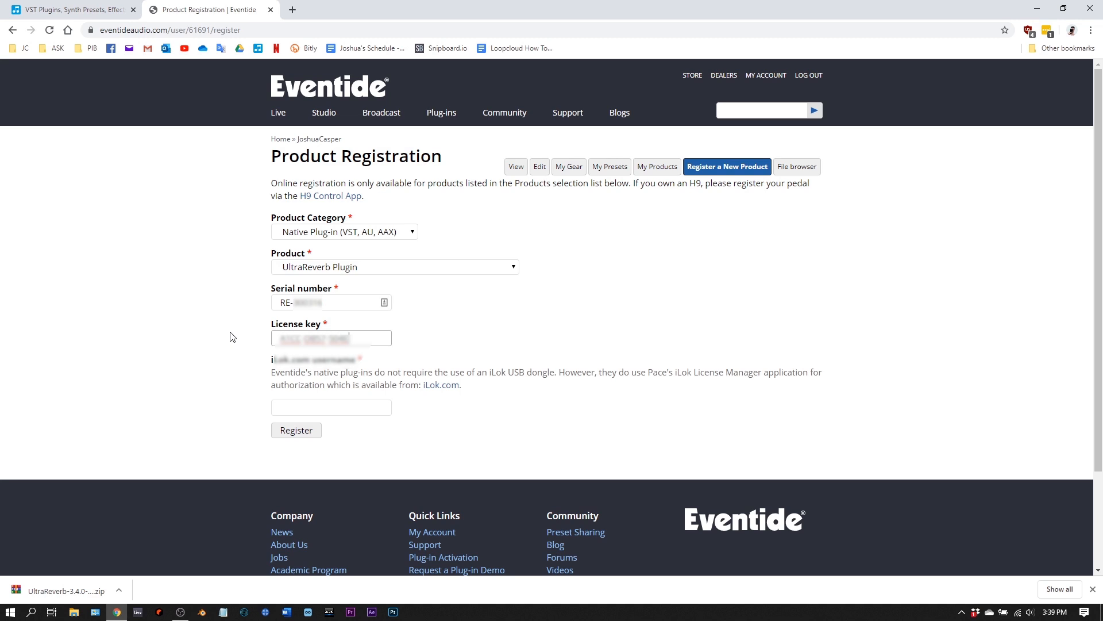
type("joshuacasper")
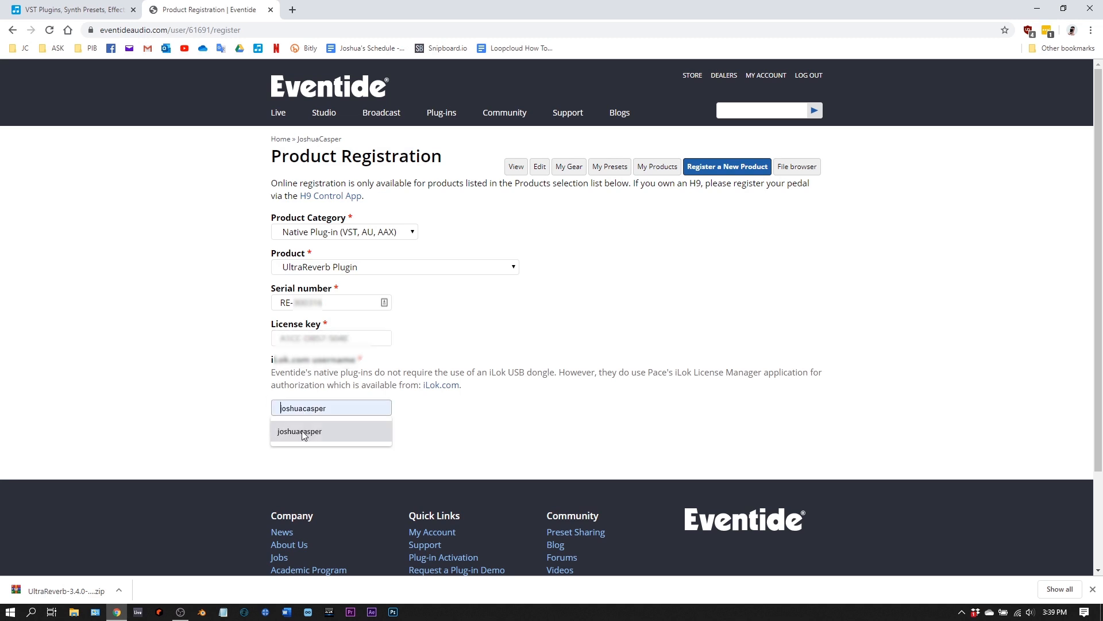
left_click(299, 431)
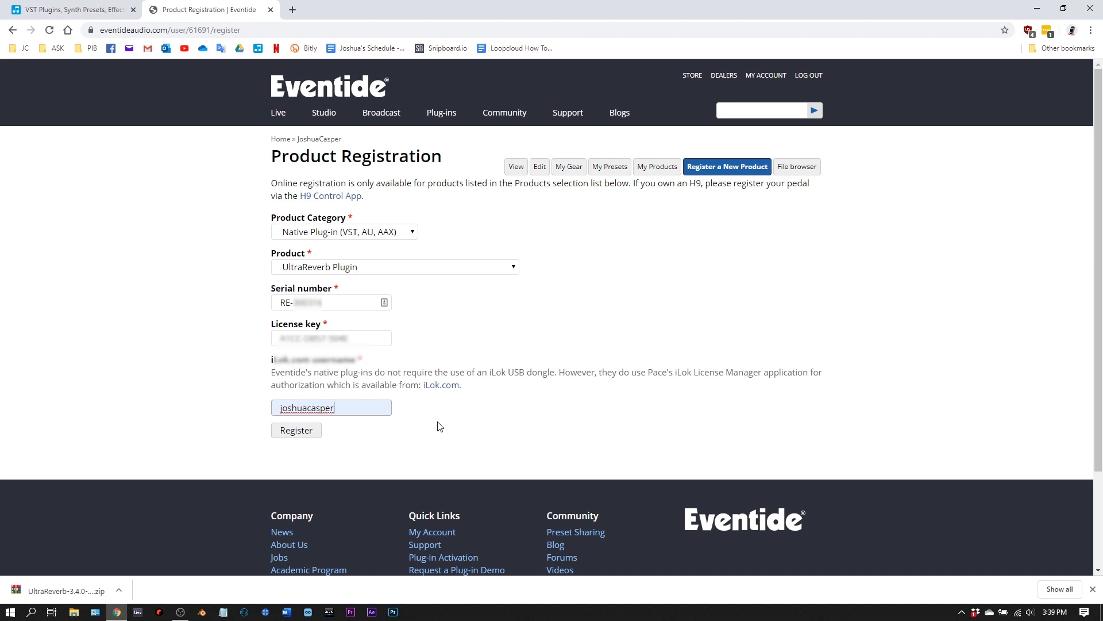
mouse_move(409, 415)
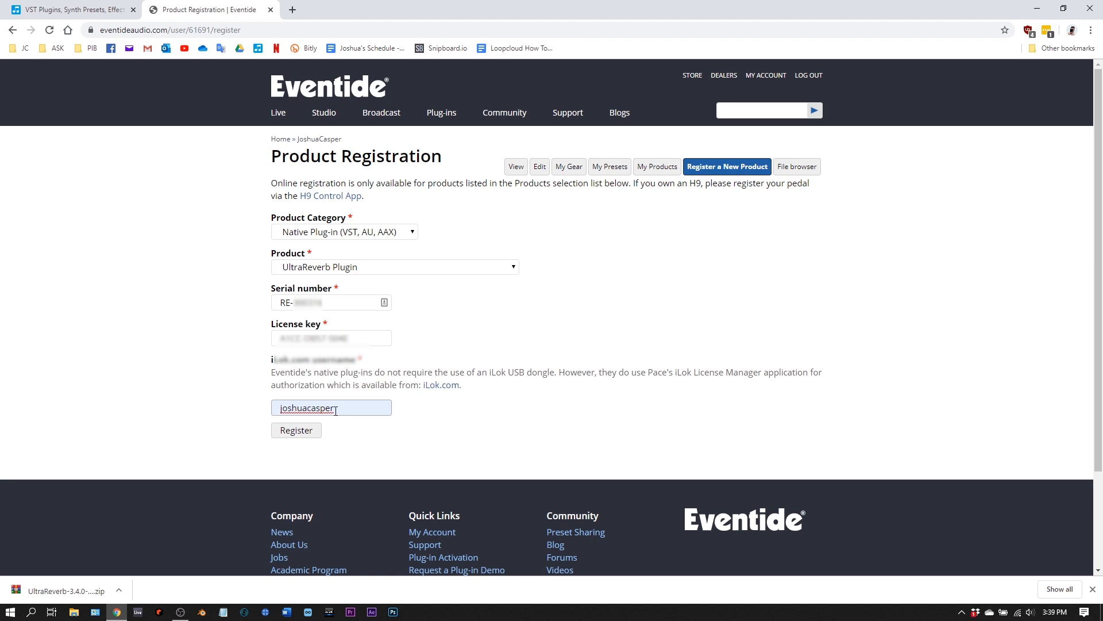
left_click(295, 429)
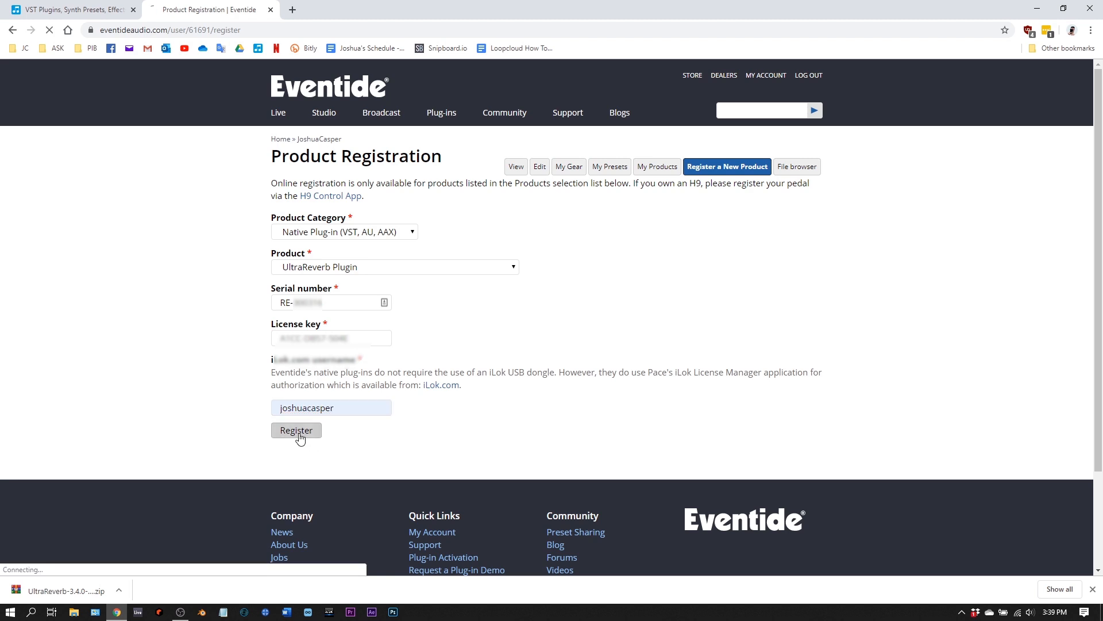
left_click(296, 430)
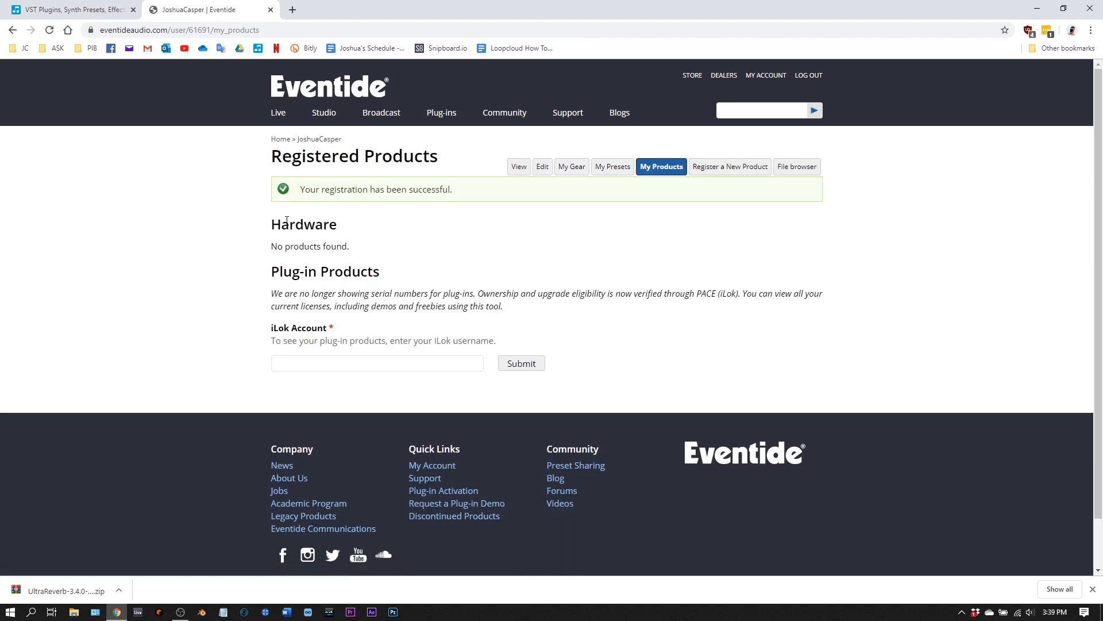
mouse_move(421, 203)
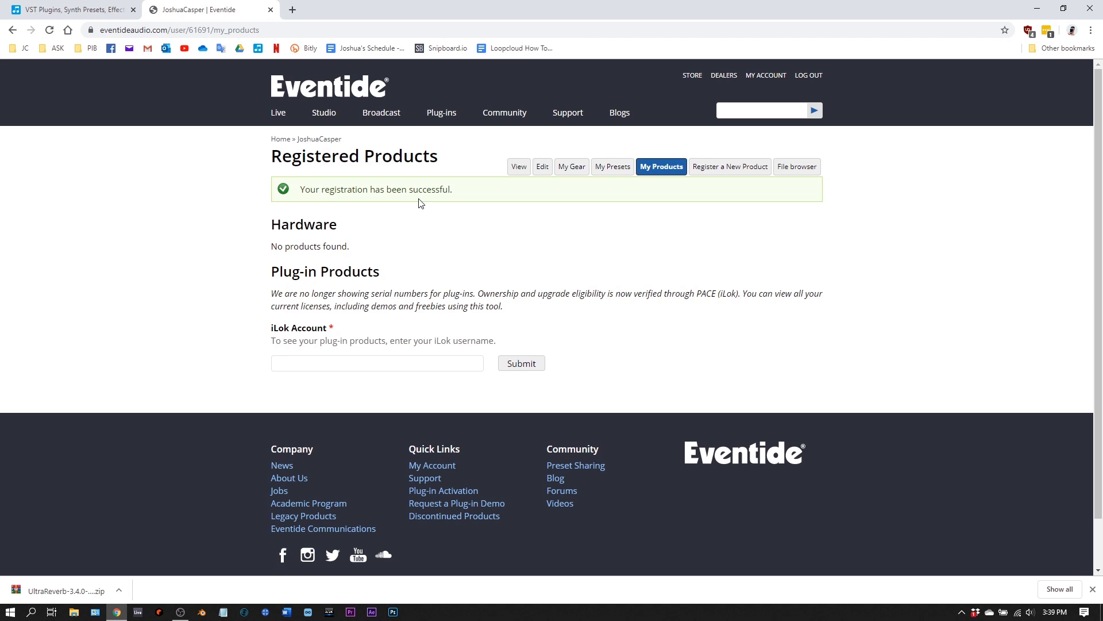
mouse_move(1021, 15)
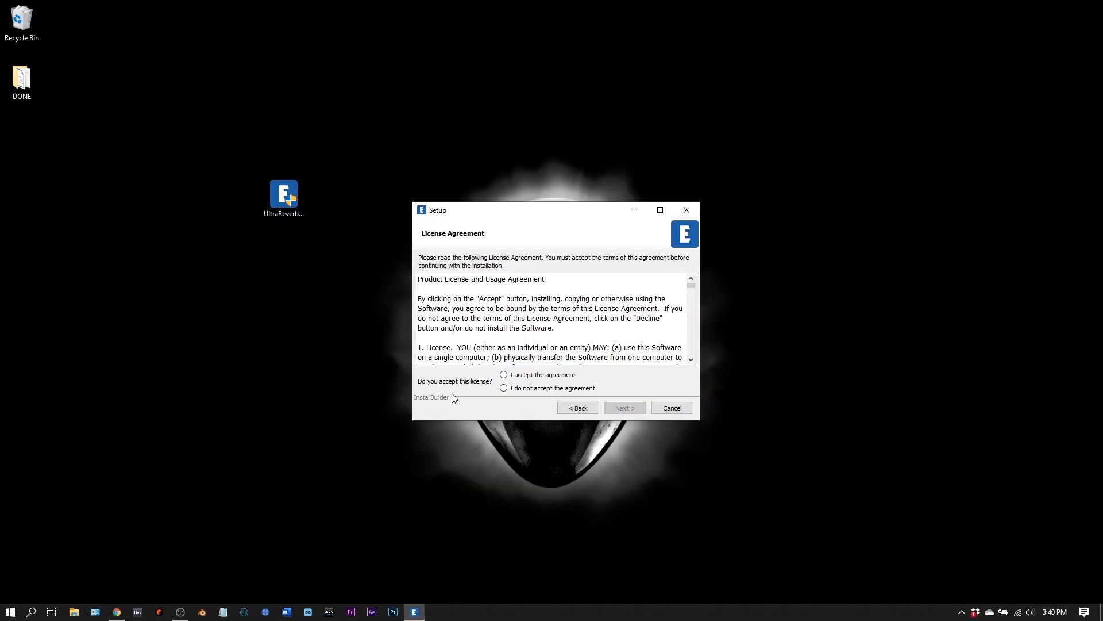
Step: Accept the license agreement and keep the 64-bit VST2 and Documentation components
left_click(504, 375)
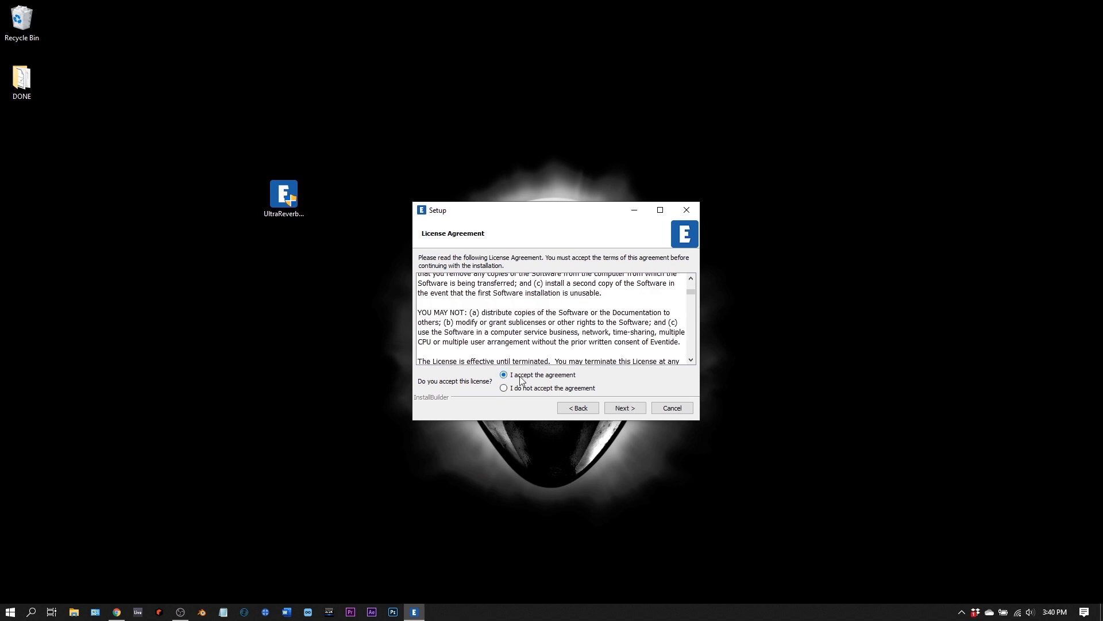
left_click(623, 407)
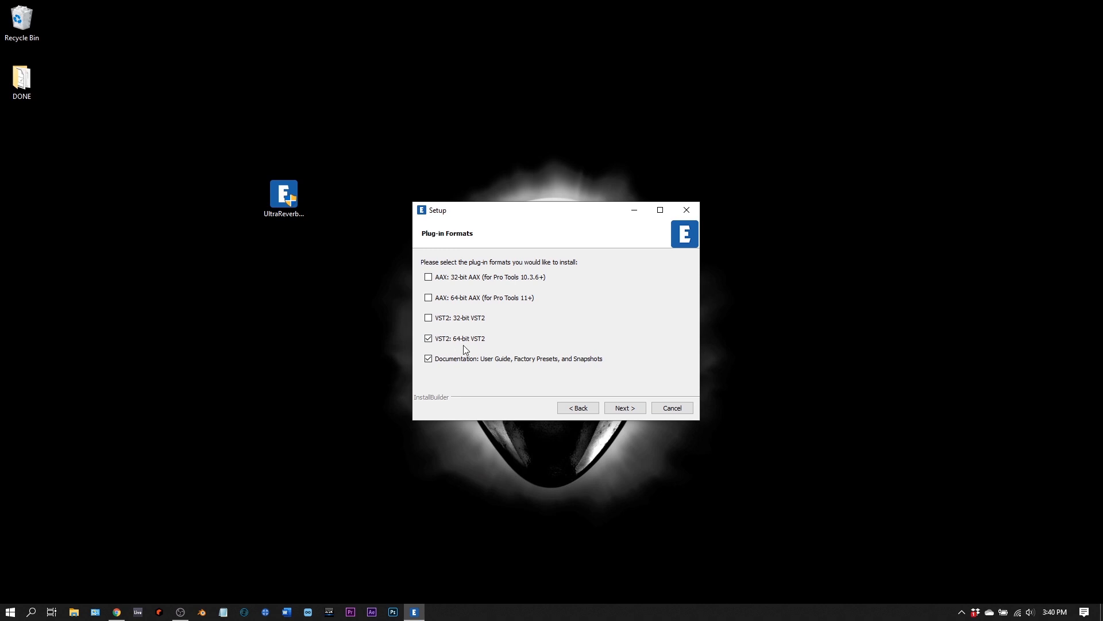
mouse_move(445, 376)
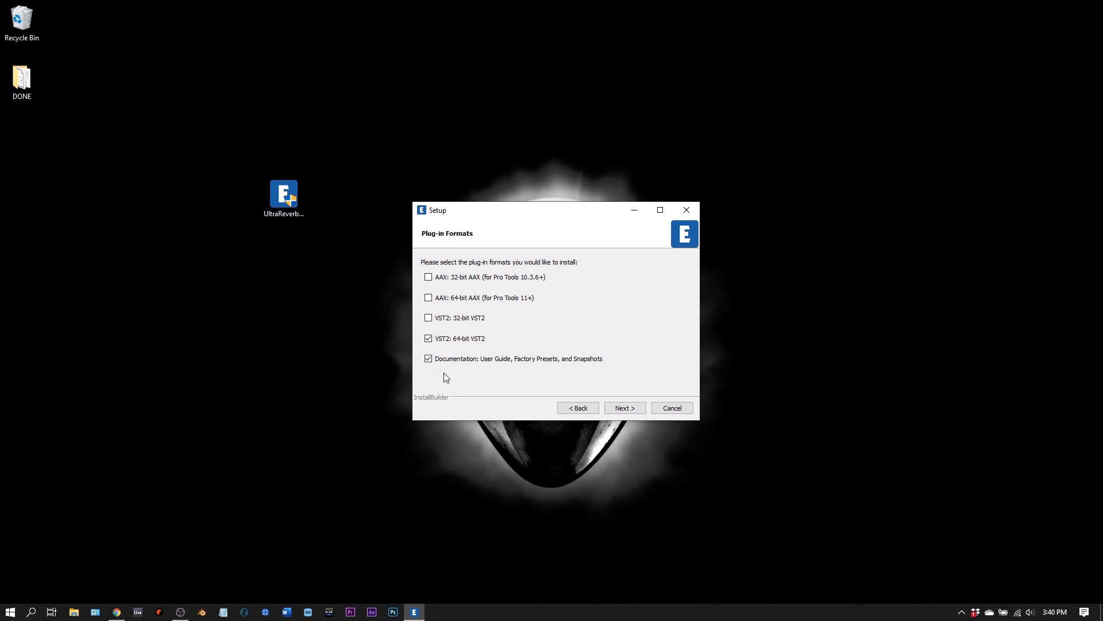
left_click(623, 406)
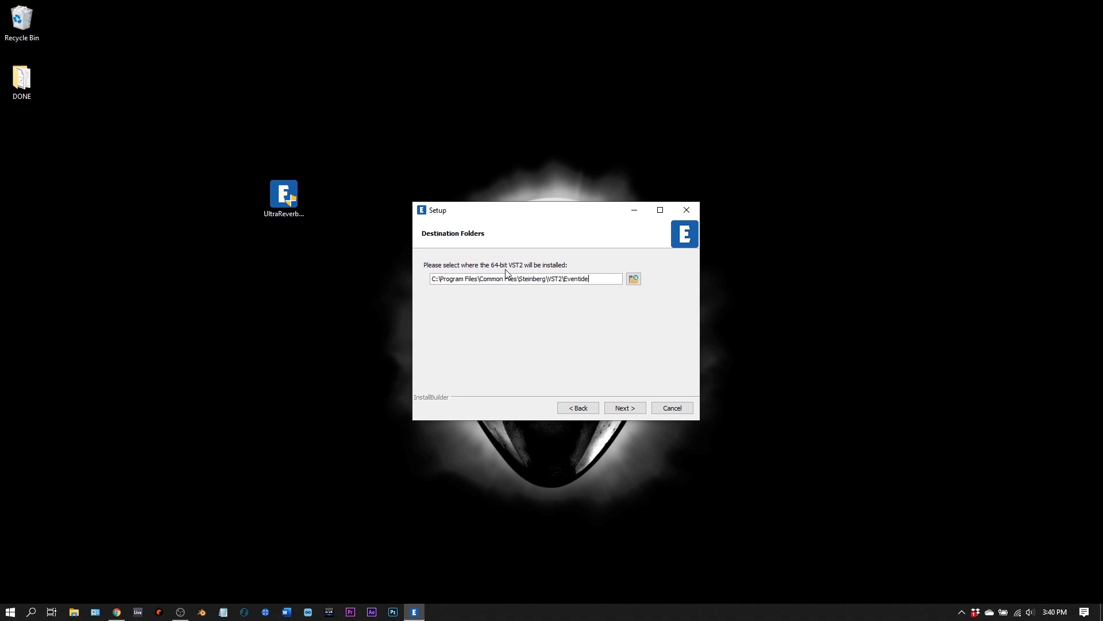
mouse_move(517, 315)
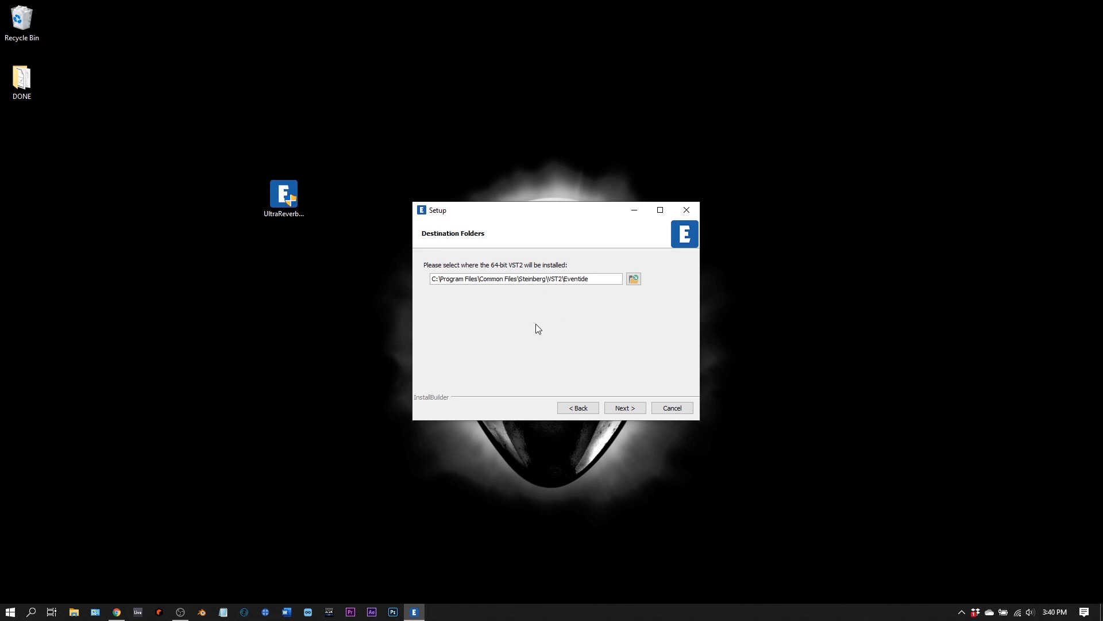
Step: Set the install destination to D:\VST2\Reverbs, install, and finish the wizard
left_click(632, 278)
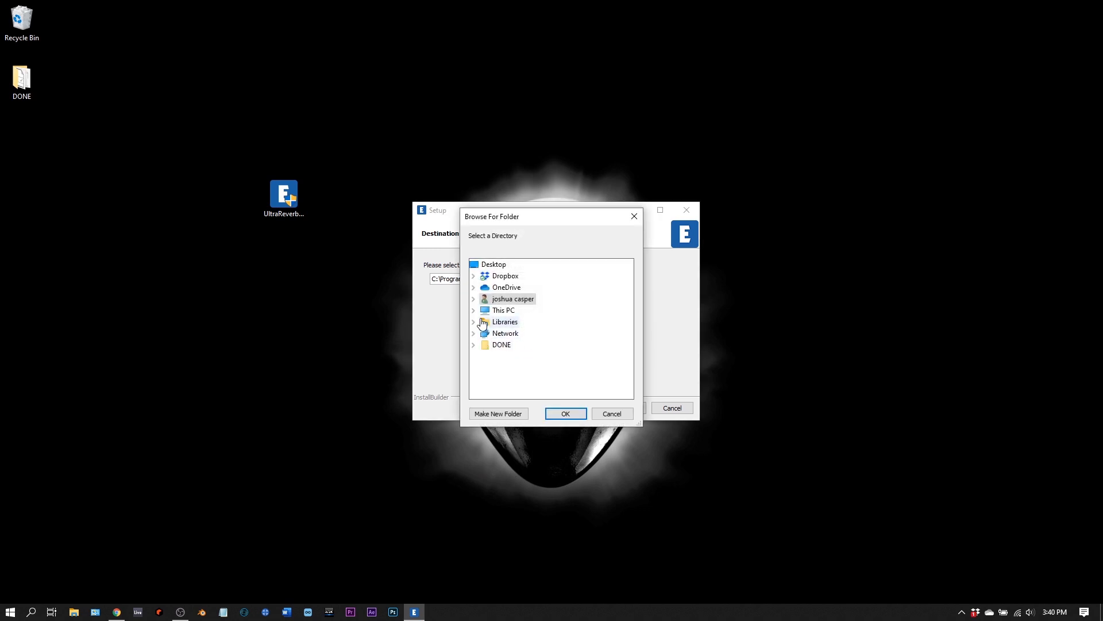
left_click(474, 309)
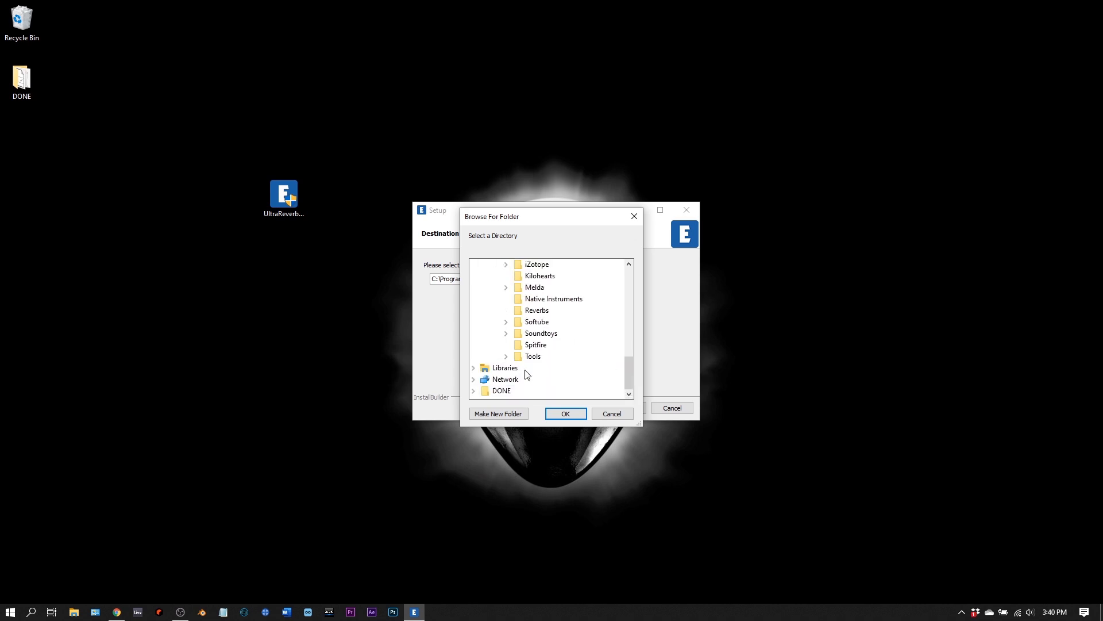
left_click(566, 413)
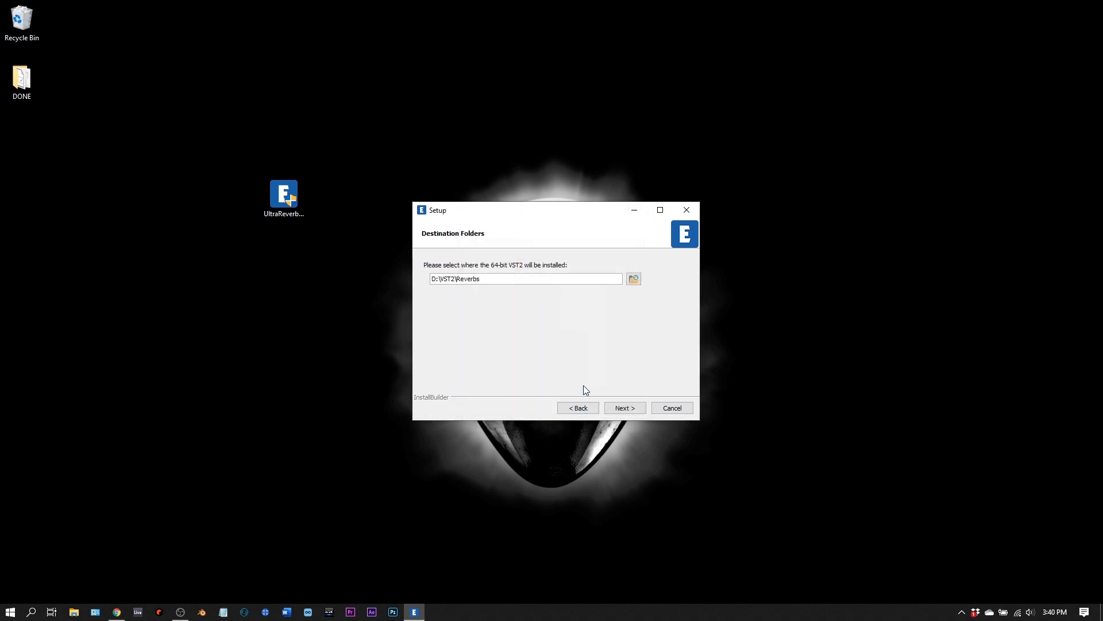
left_click(623, 408)
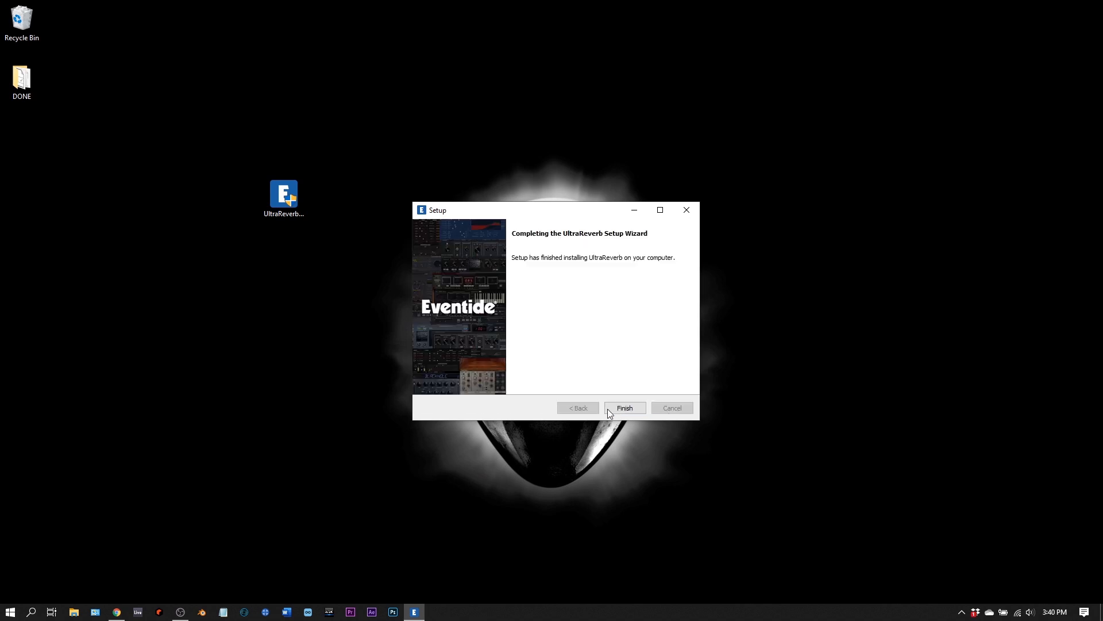
left_click(623, 408)
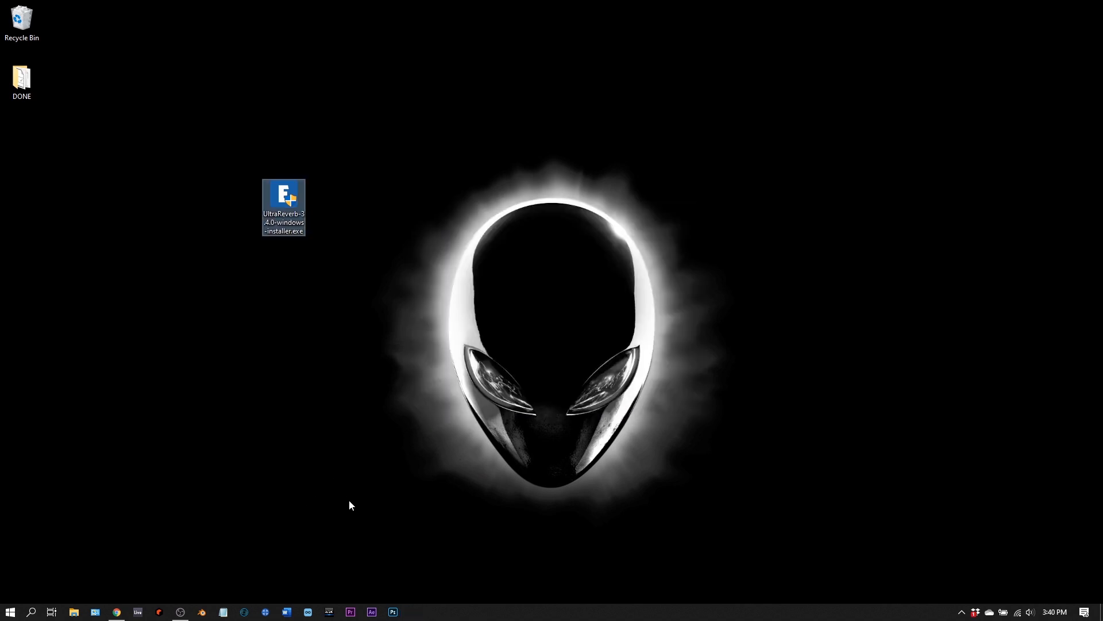
mouse_move(274, 503)
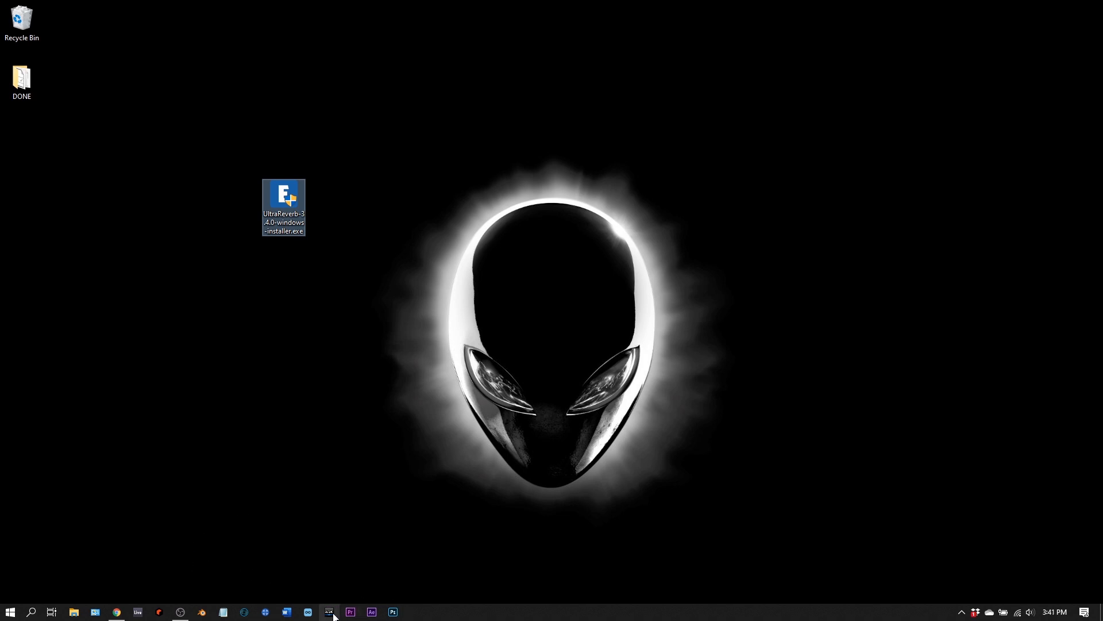
Step: Activate the UltraReverb Native license on DESKTOP-IPLPLDE in iLok License Manager
left_click(359, 498)
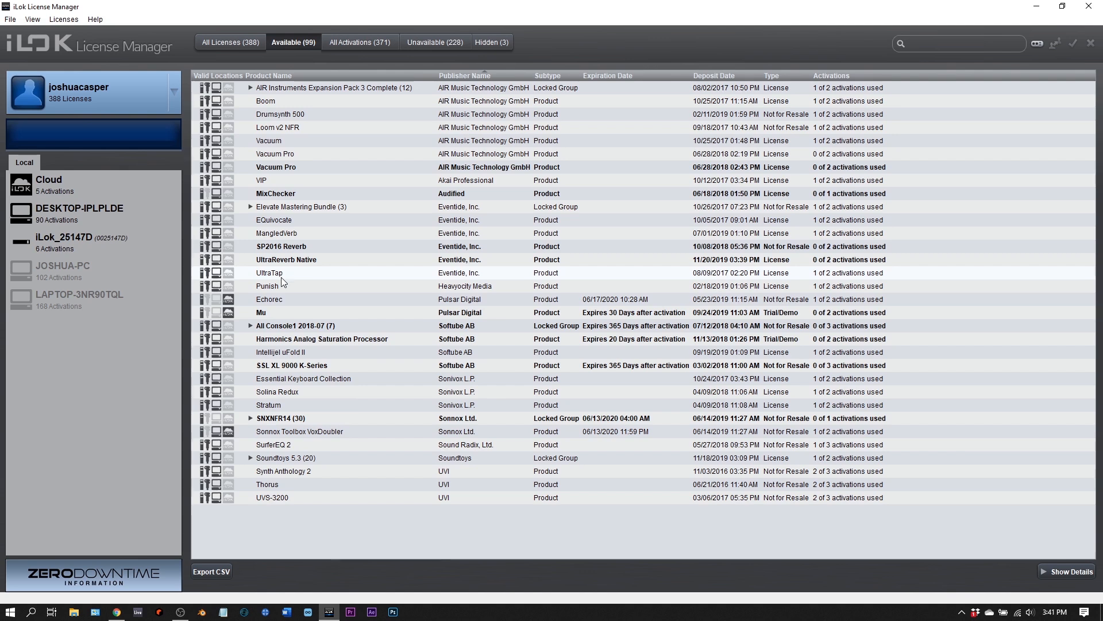
left_click(286, 259)
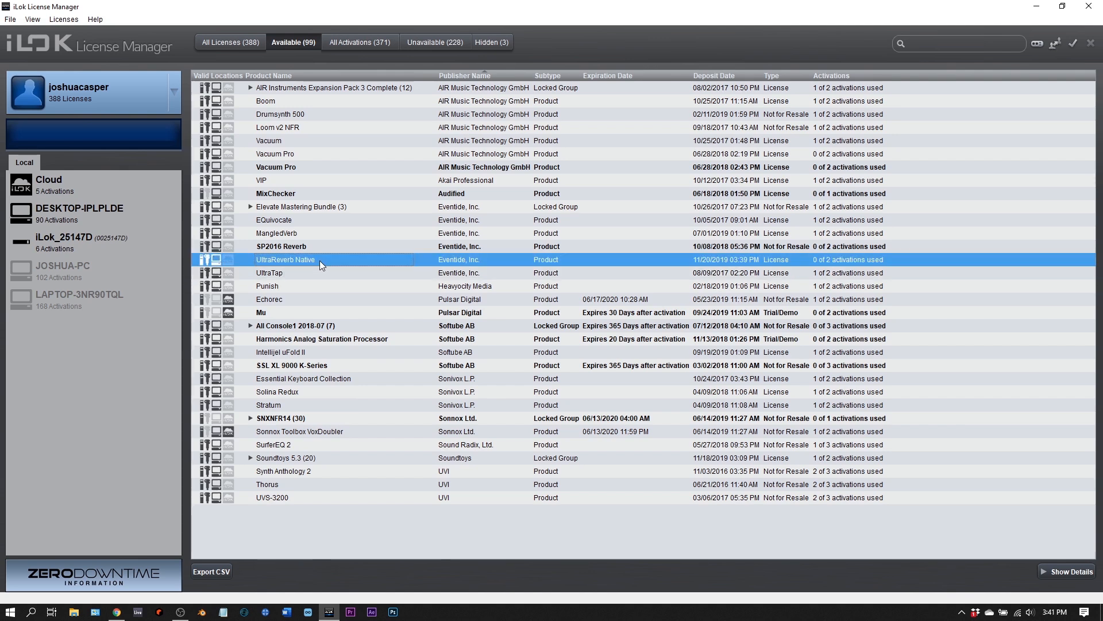
right_click(285, 259)
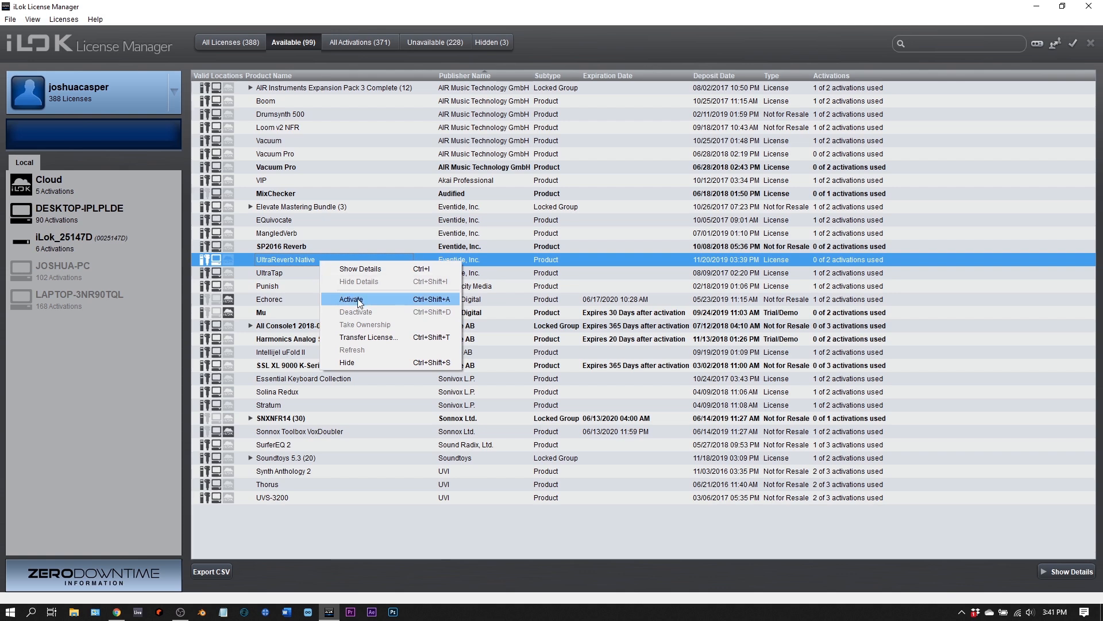
left_click(352, 299)
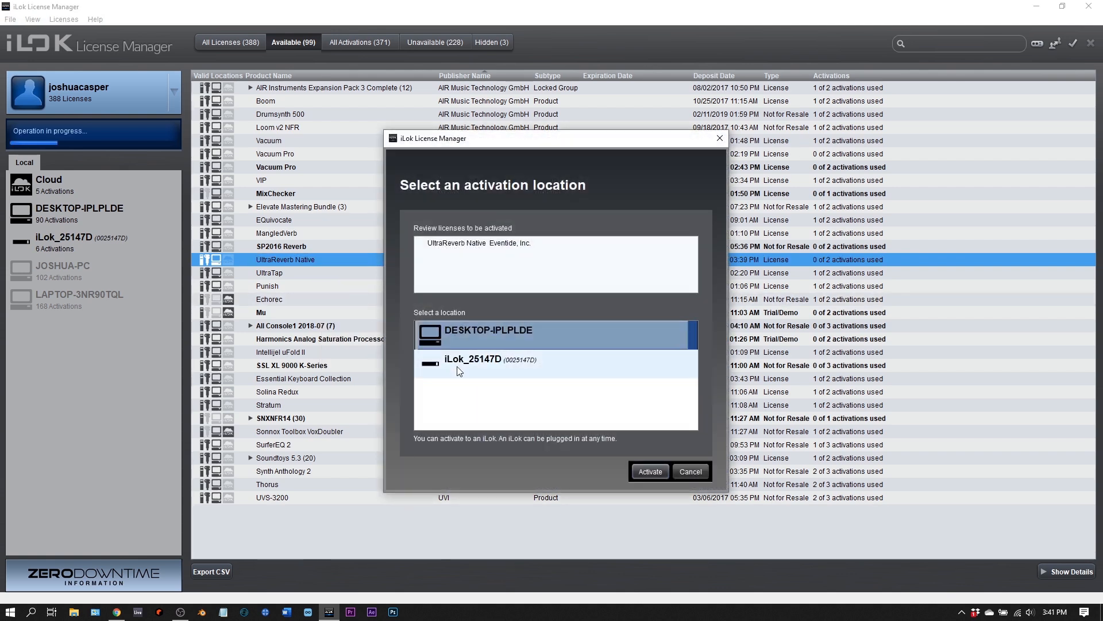
mouse_move(544, 330)
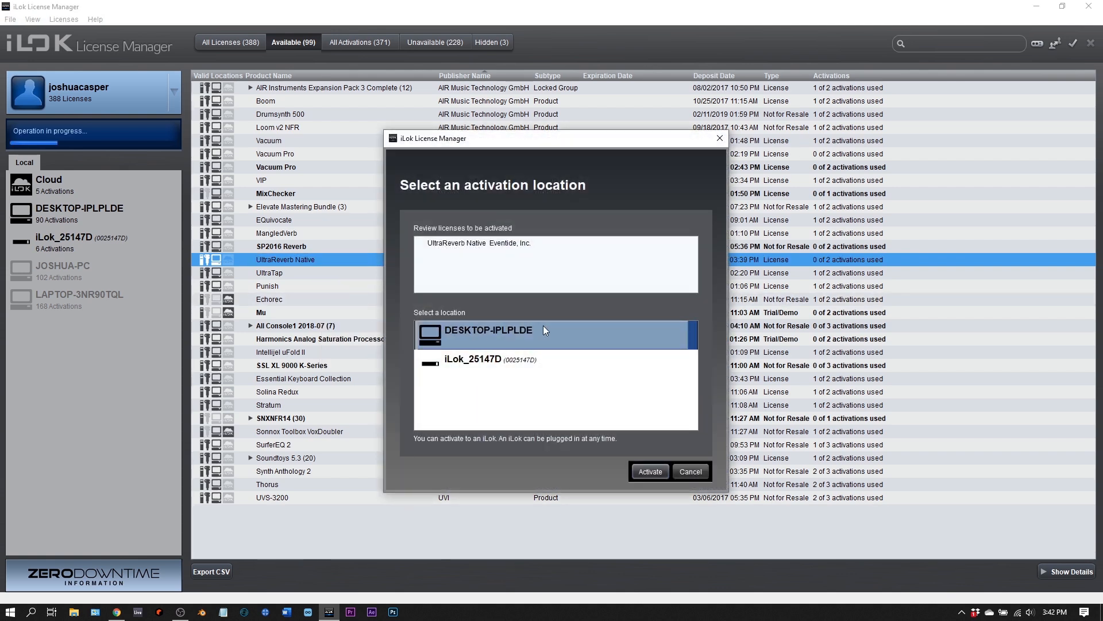
left_click(648, 471)
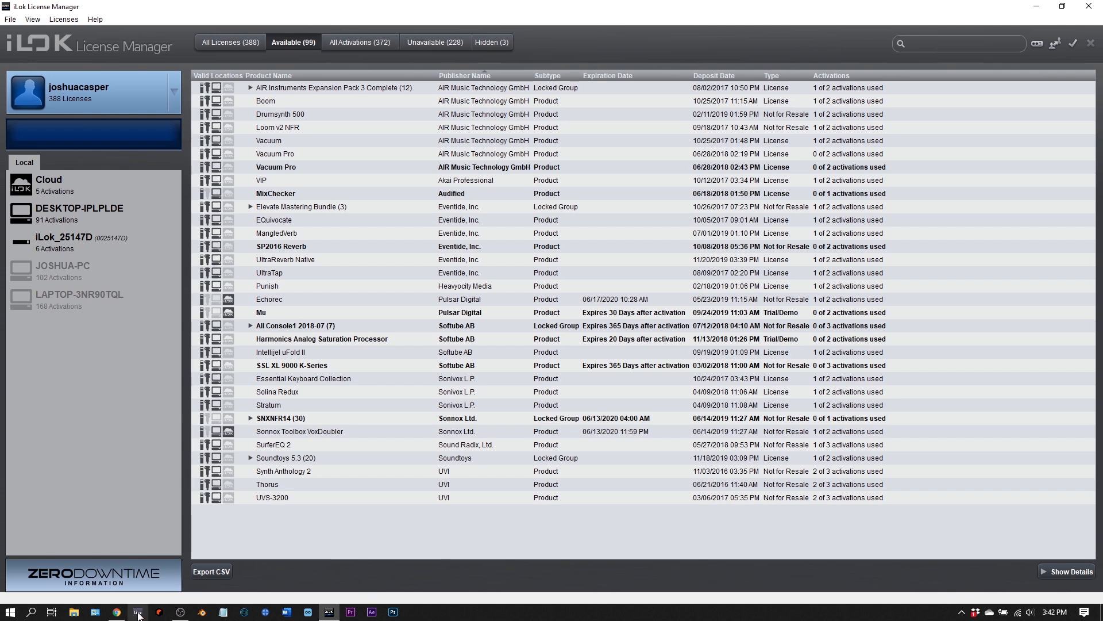
Step: Show Ableton Live's Plug-Ins browser with the VST and Native Instruments folders expanded
left_click(137, 610)
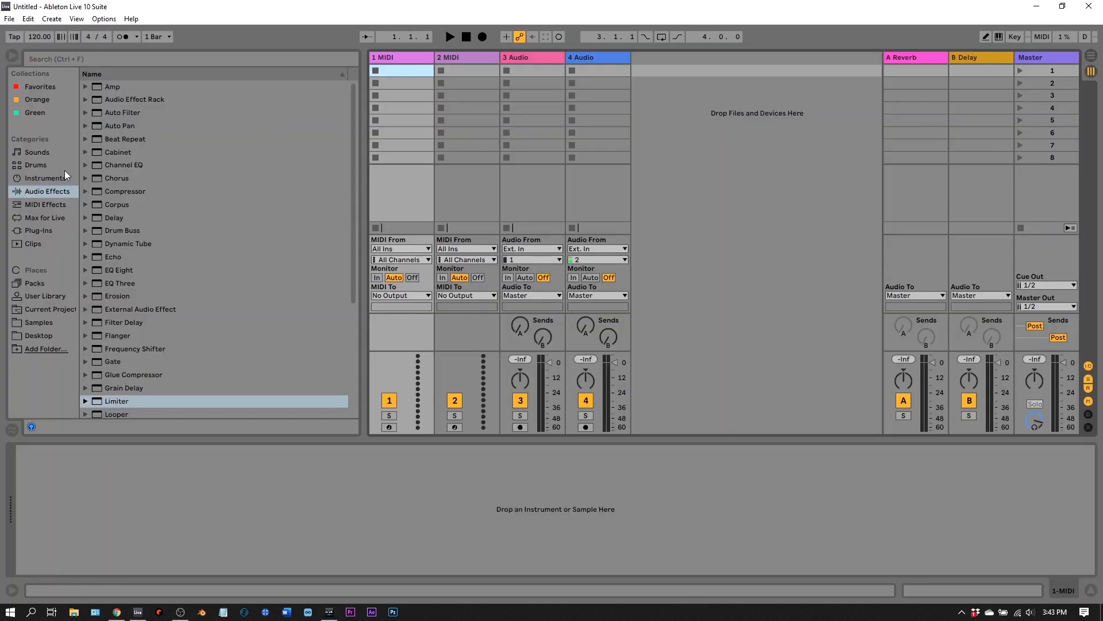
left_click(38, 230)
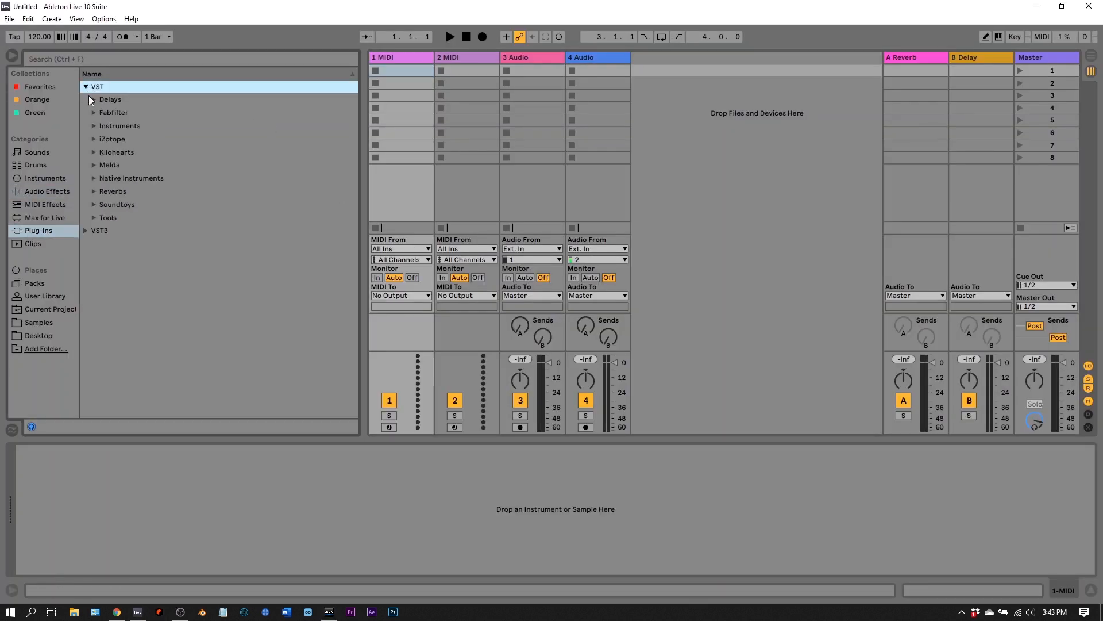
left_click(93, 177)
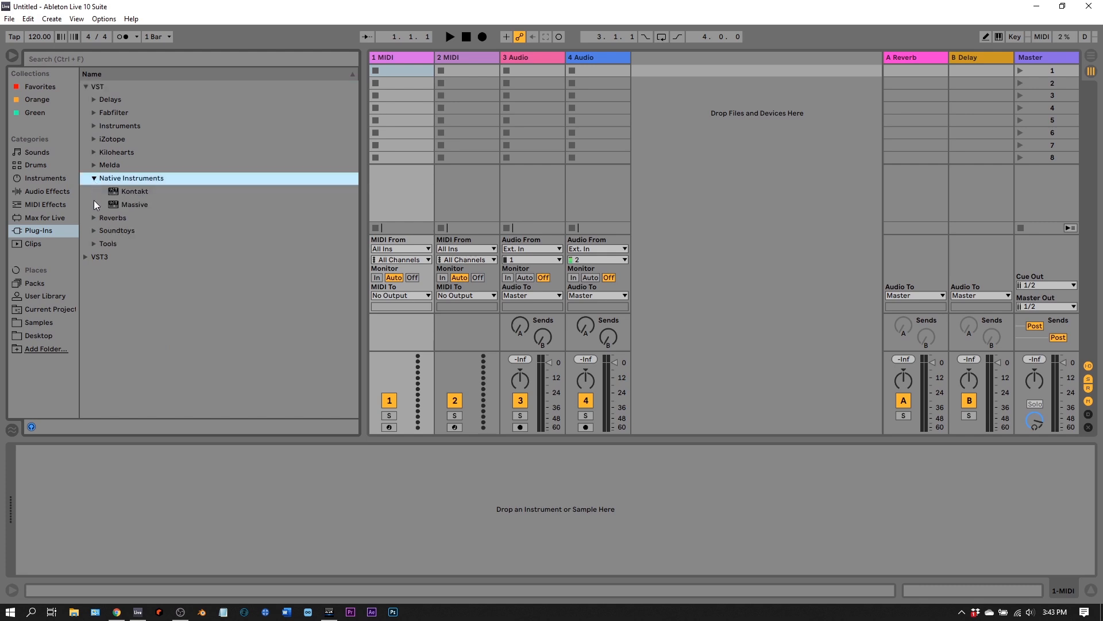